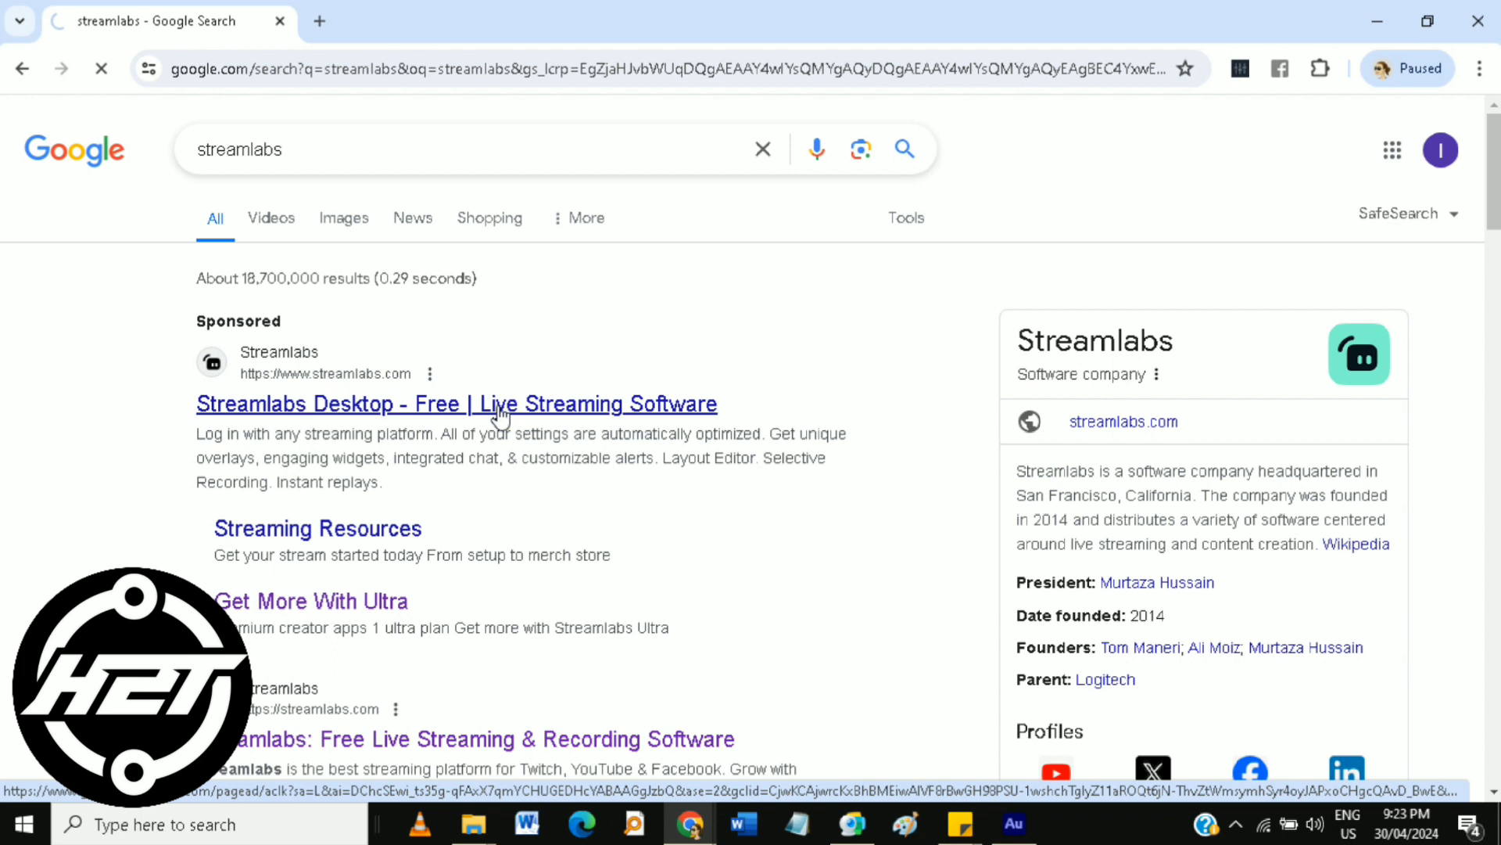
Open the sponsored 'Streamlabs Desktop - Free | Live Streaming Software' search result
{"action": "left_click", "coordinate": [456, 404]}
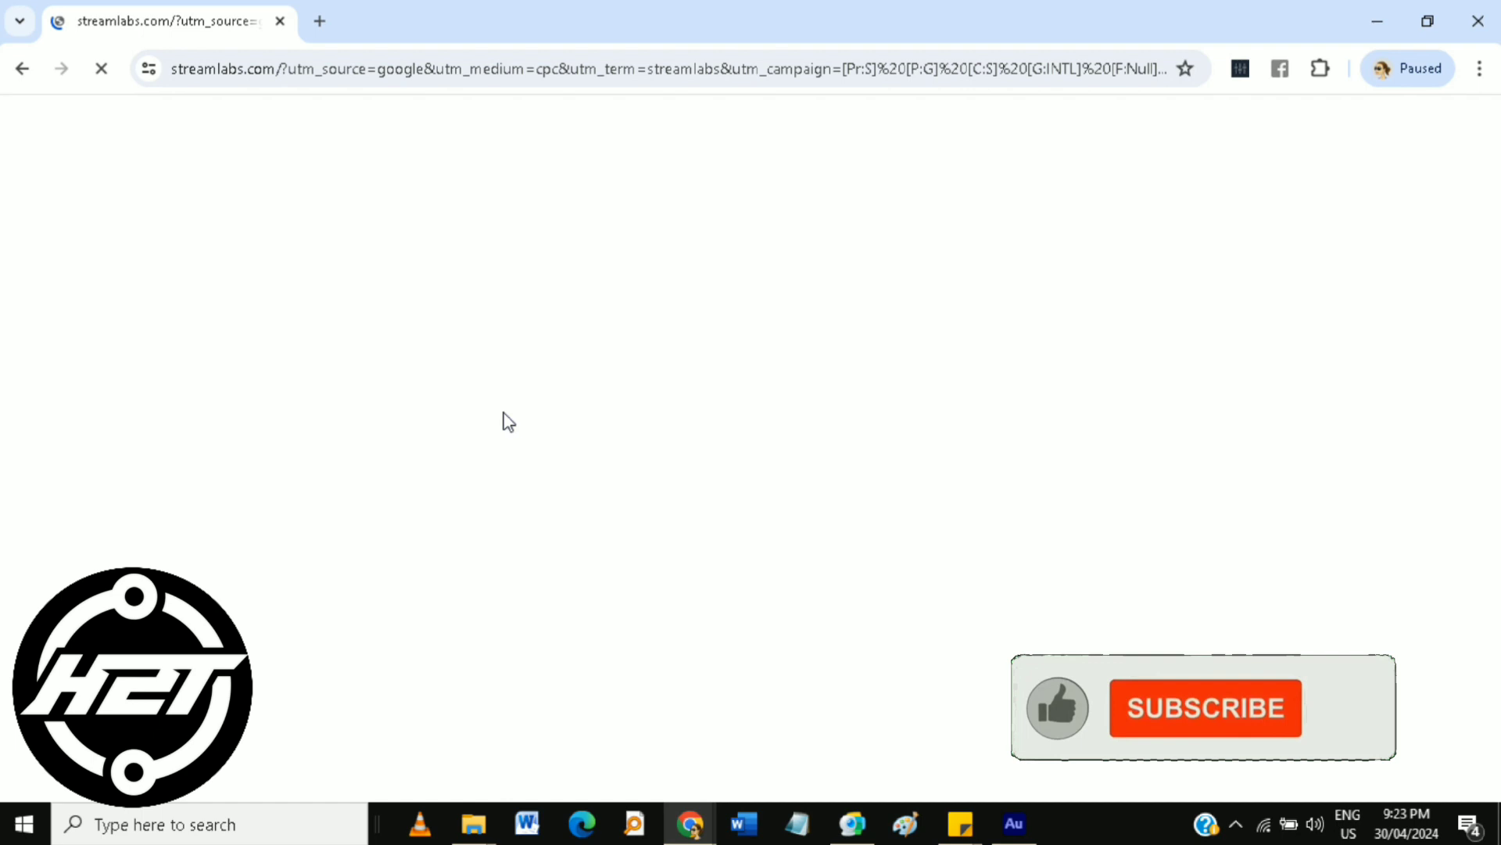
Click on the Streamlabs homepage, then scroll back up to the top navigation
{"action": "left_click", "coordinate": [1205, 707]}
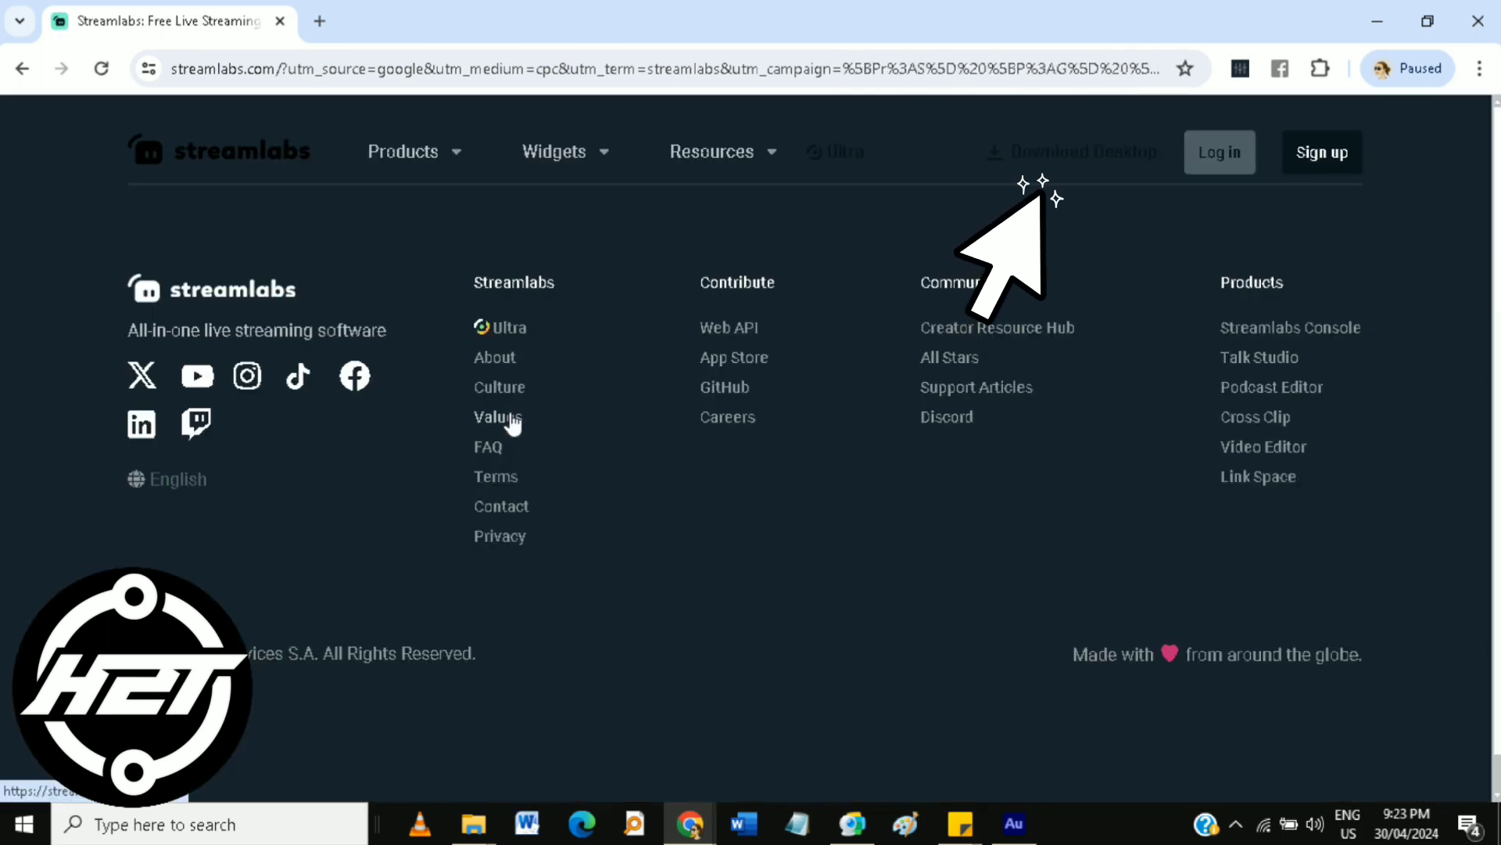
{"action": "scroll", "scroll_direction": "up", "scroll_amount": 3}
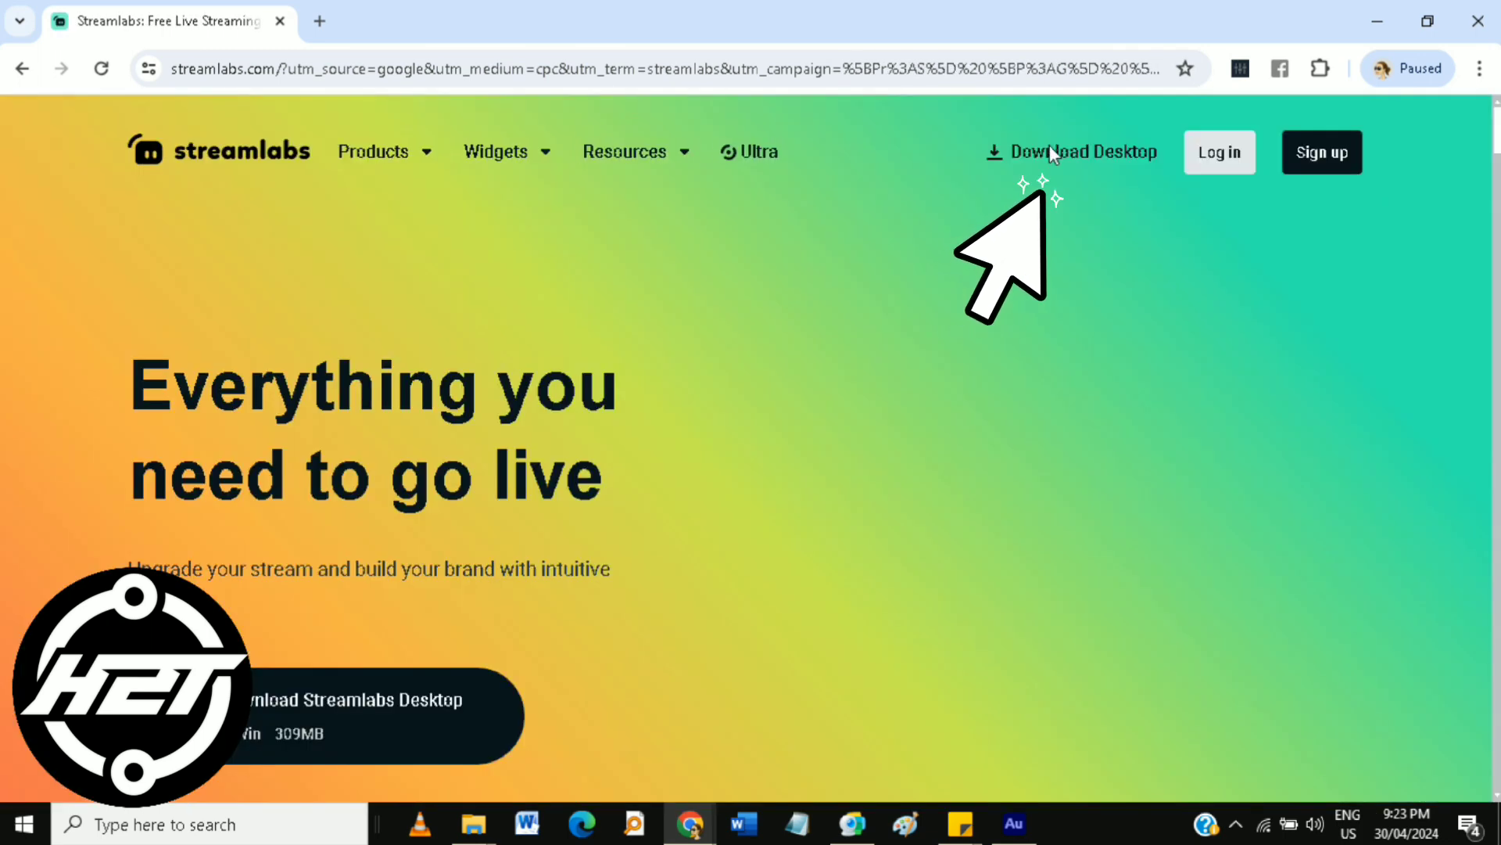
{"action": "mouse_move", "coordinate": [1083, 151]}
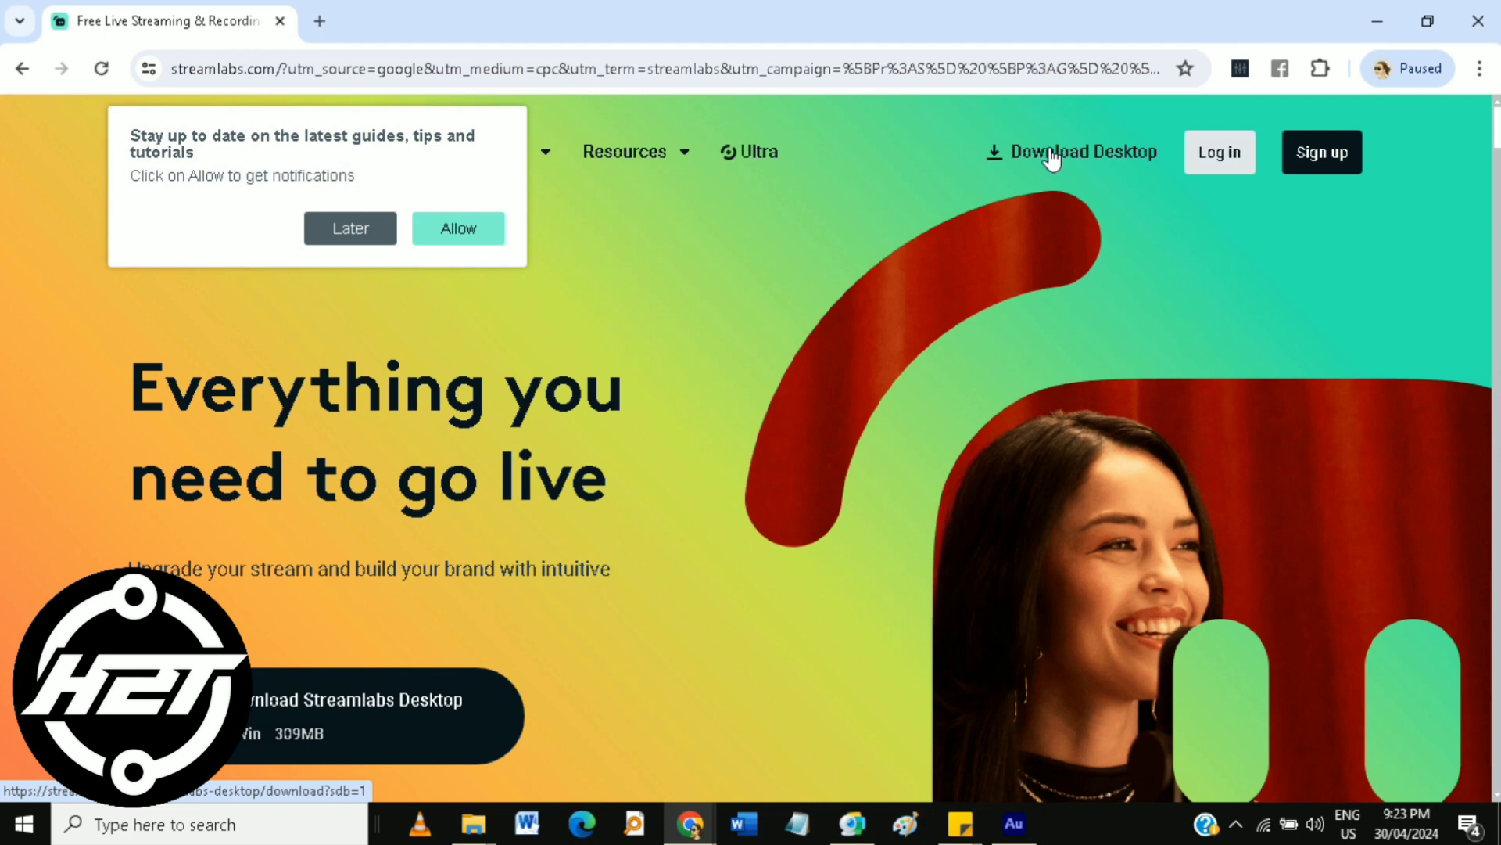
{"action": "mouse_move", "coordinate": [1214, 74]}
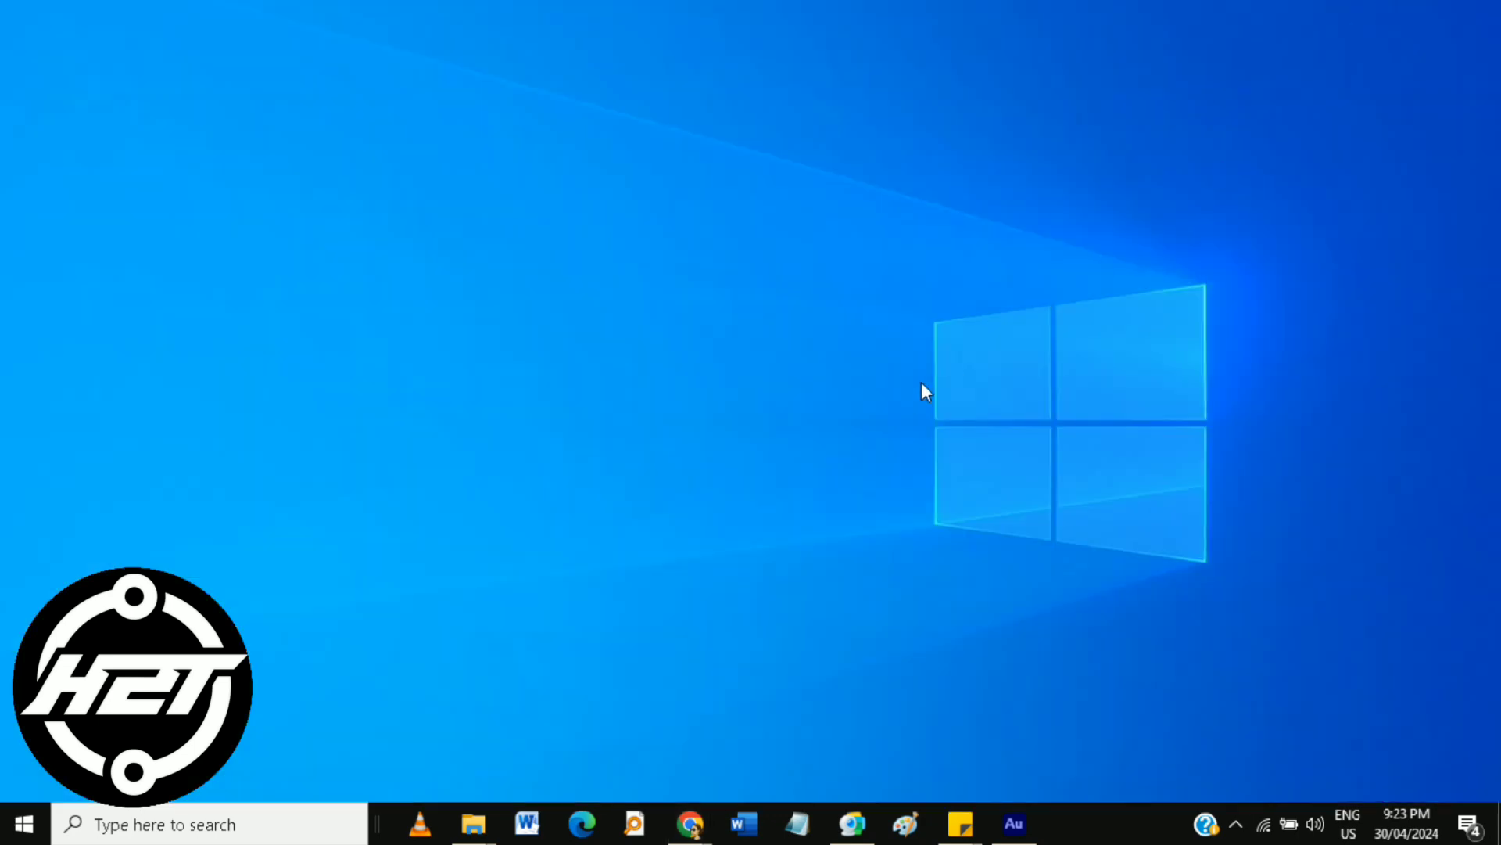
{"action": "mouse_move", "coordinate": [881, 452]}
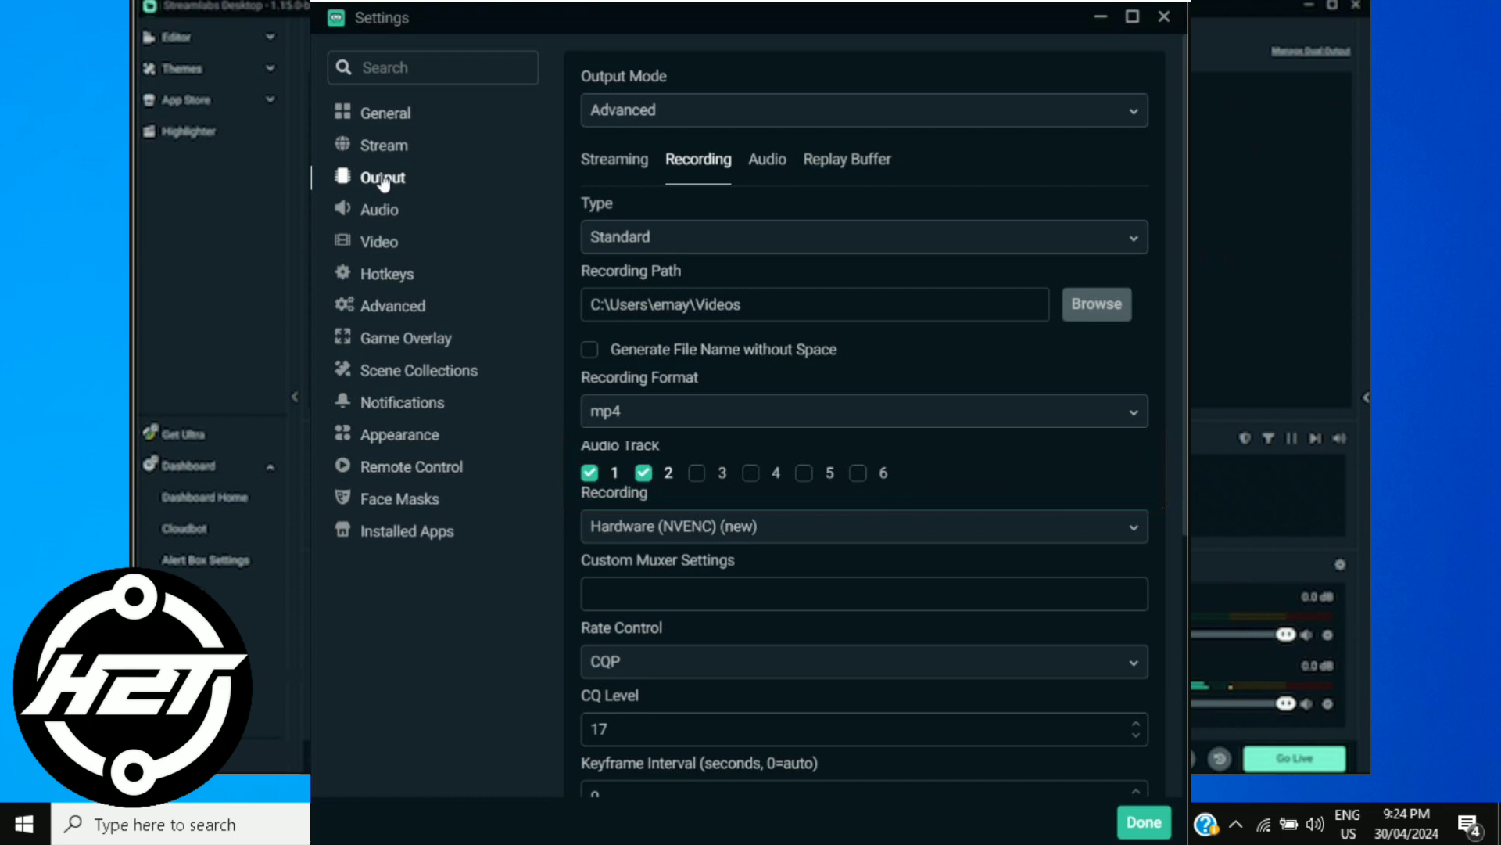
Close Settings after reviewing Output recording options: mp4, NVENC, CQP level 17
{"action": "left_click", "coordinate": [1144, 822]}
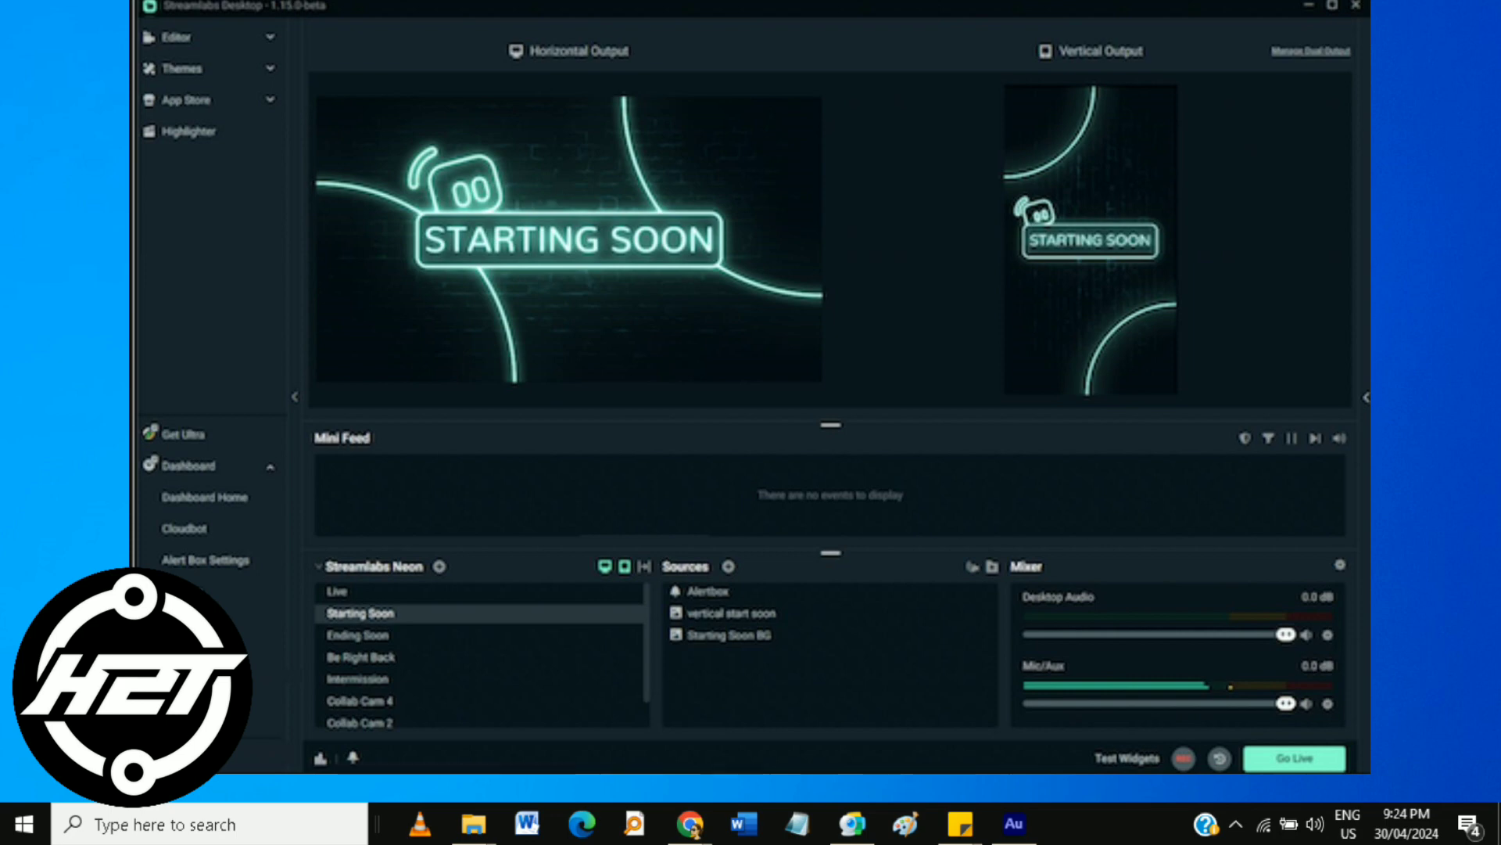
{"action": "mouse_move", "coordinate": [1419, 533]}
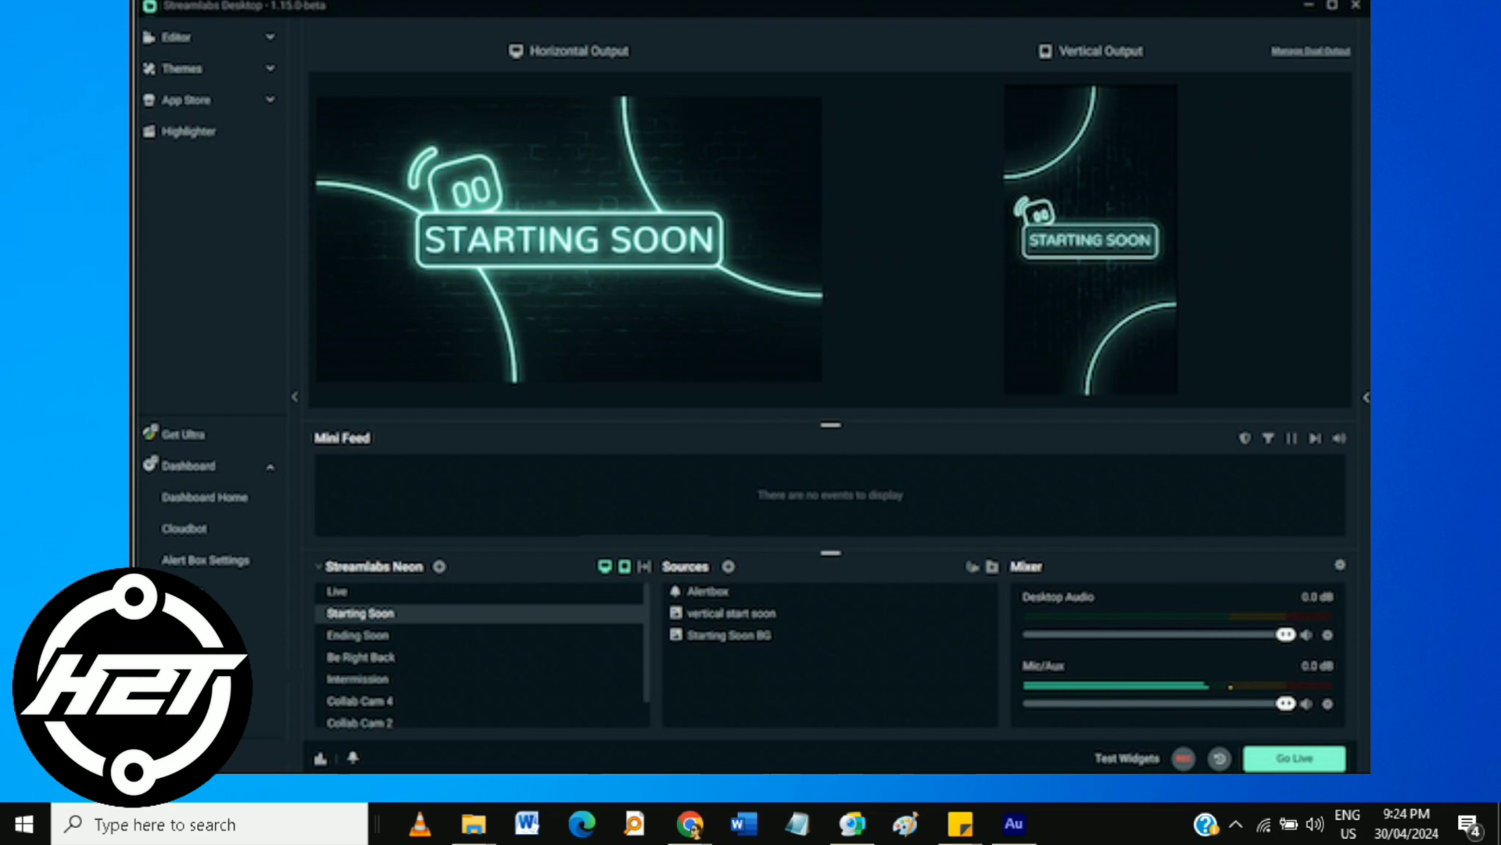
{"action": "mouse_move", "coordinate": [977, 787]}
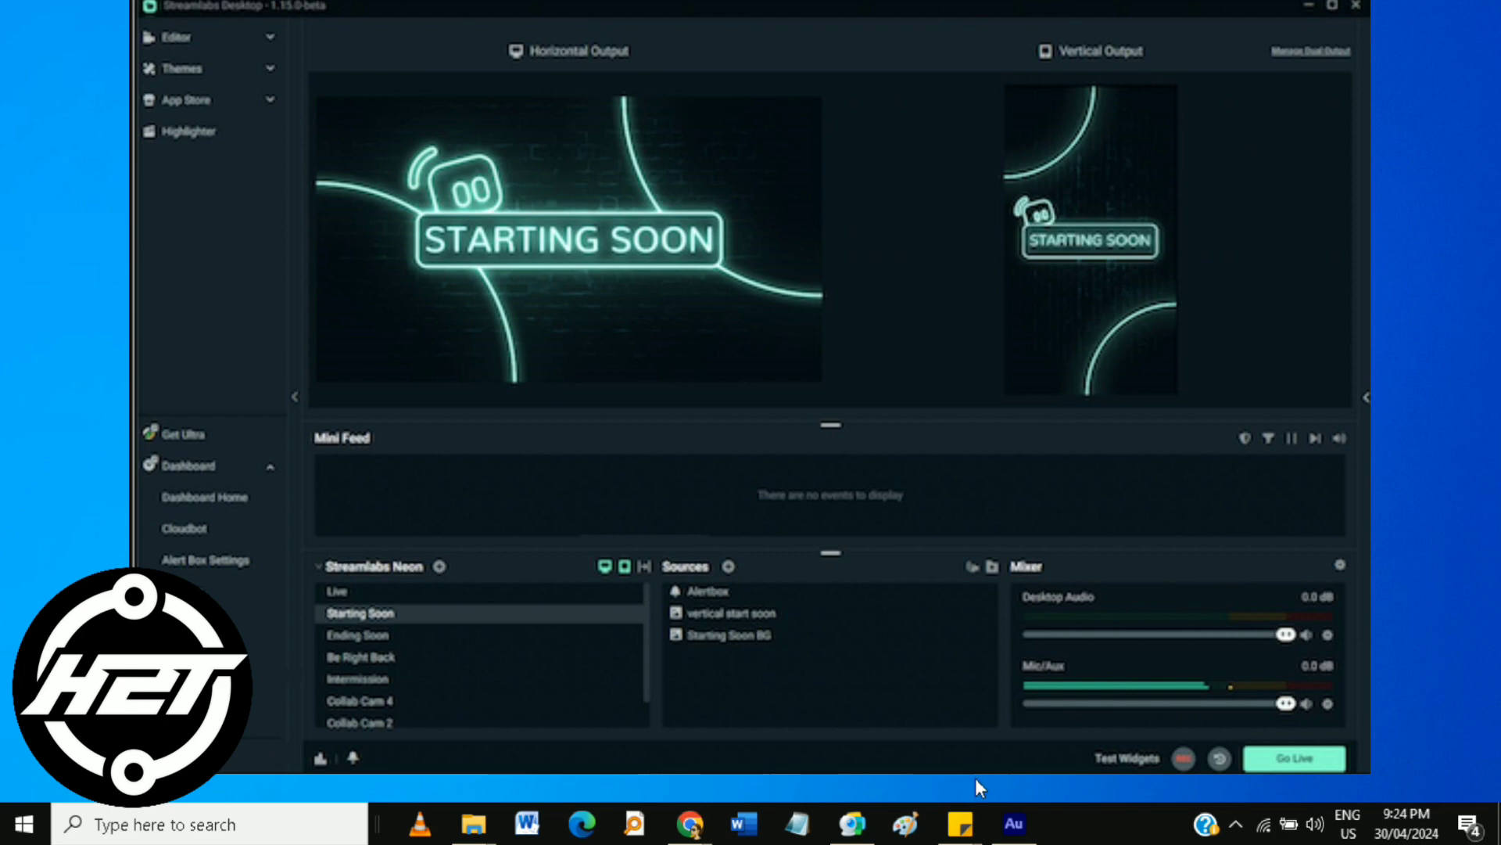
{"action": "mouse_move", "coordinate": [850, 824]}
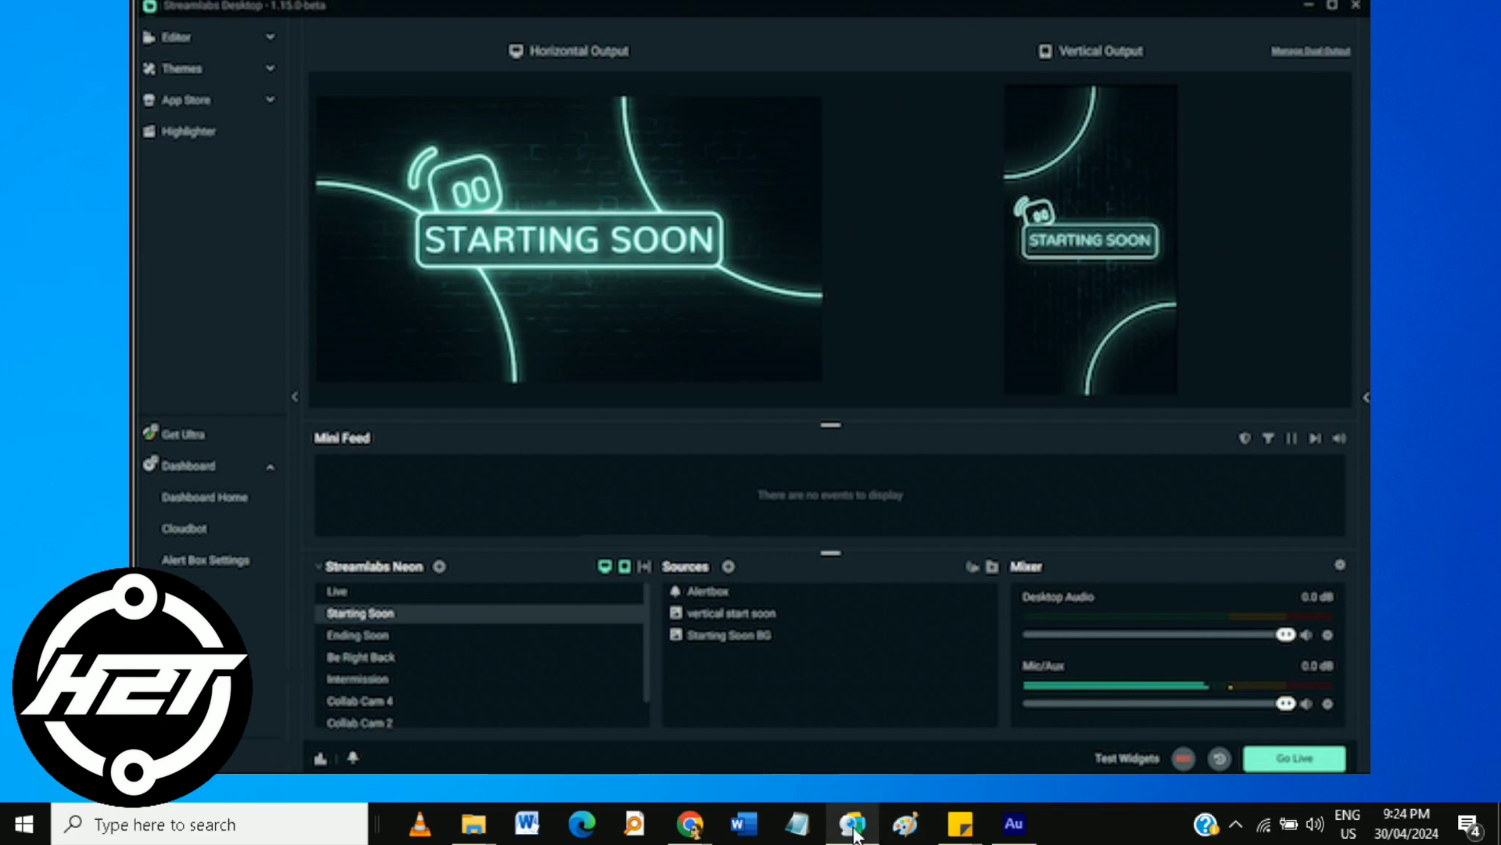